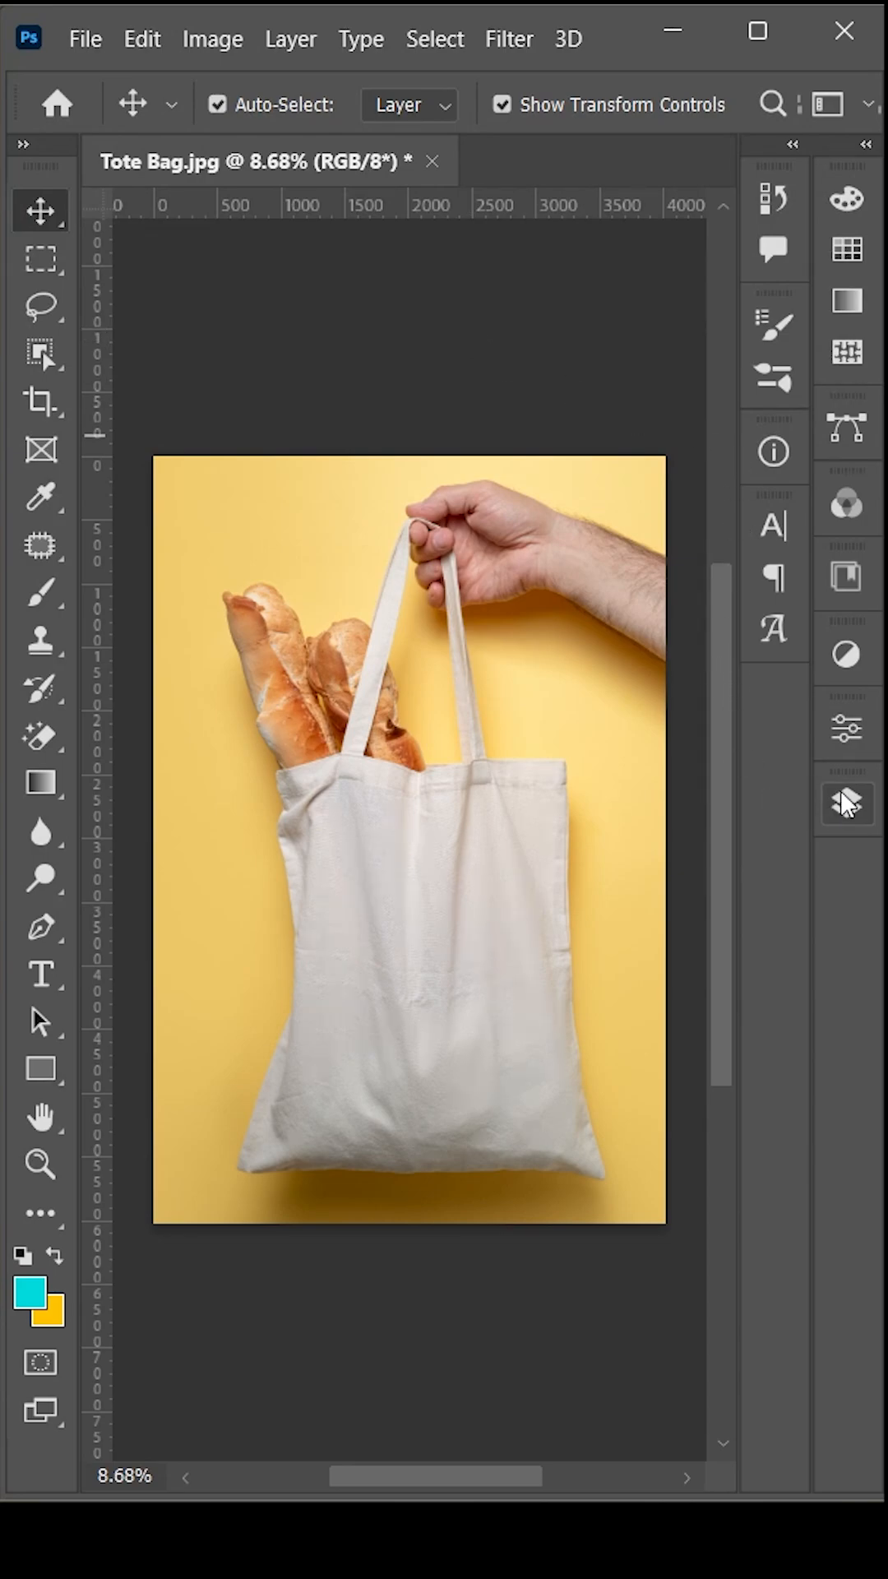
Step: Copy the selected tote bag body onto its own layer with Ctrl+J
click(847, 802)
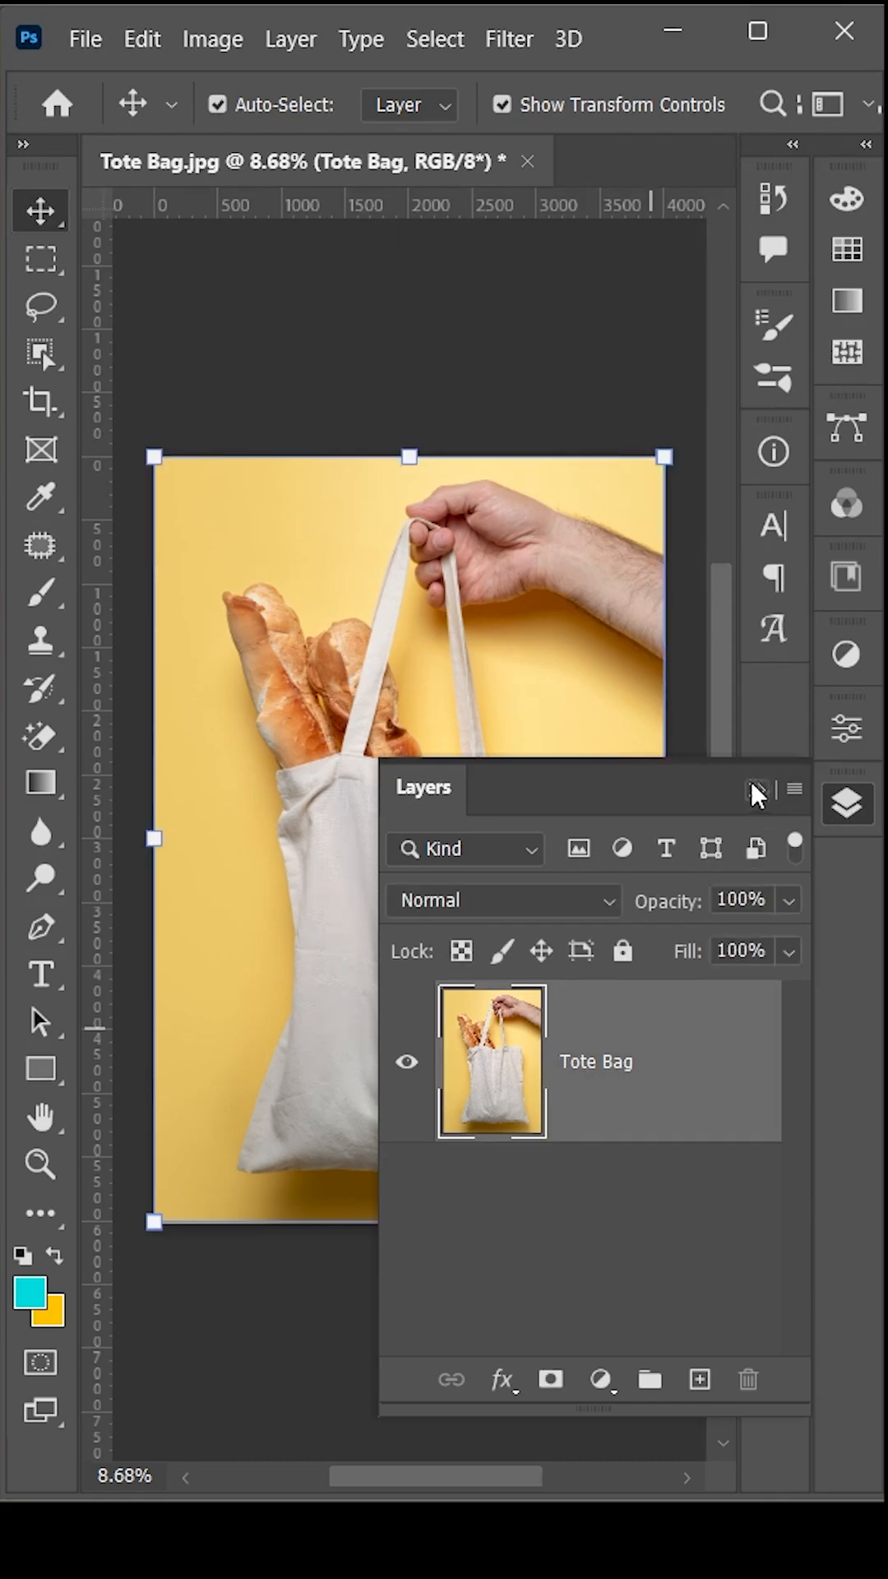
click(41, 353)
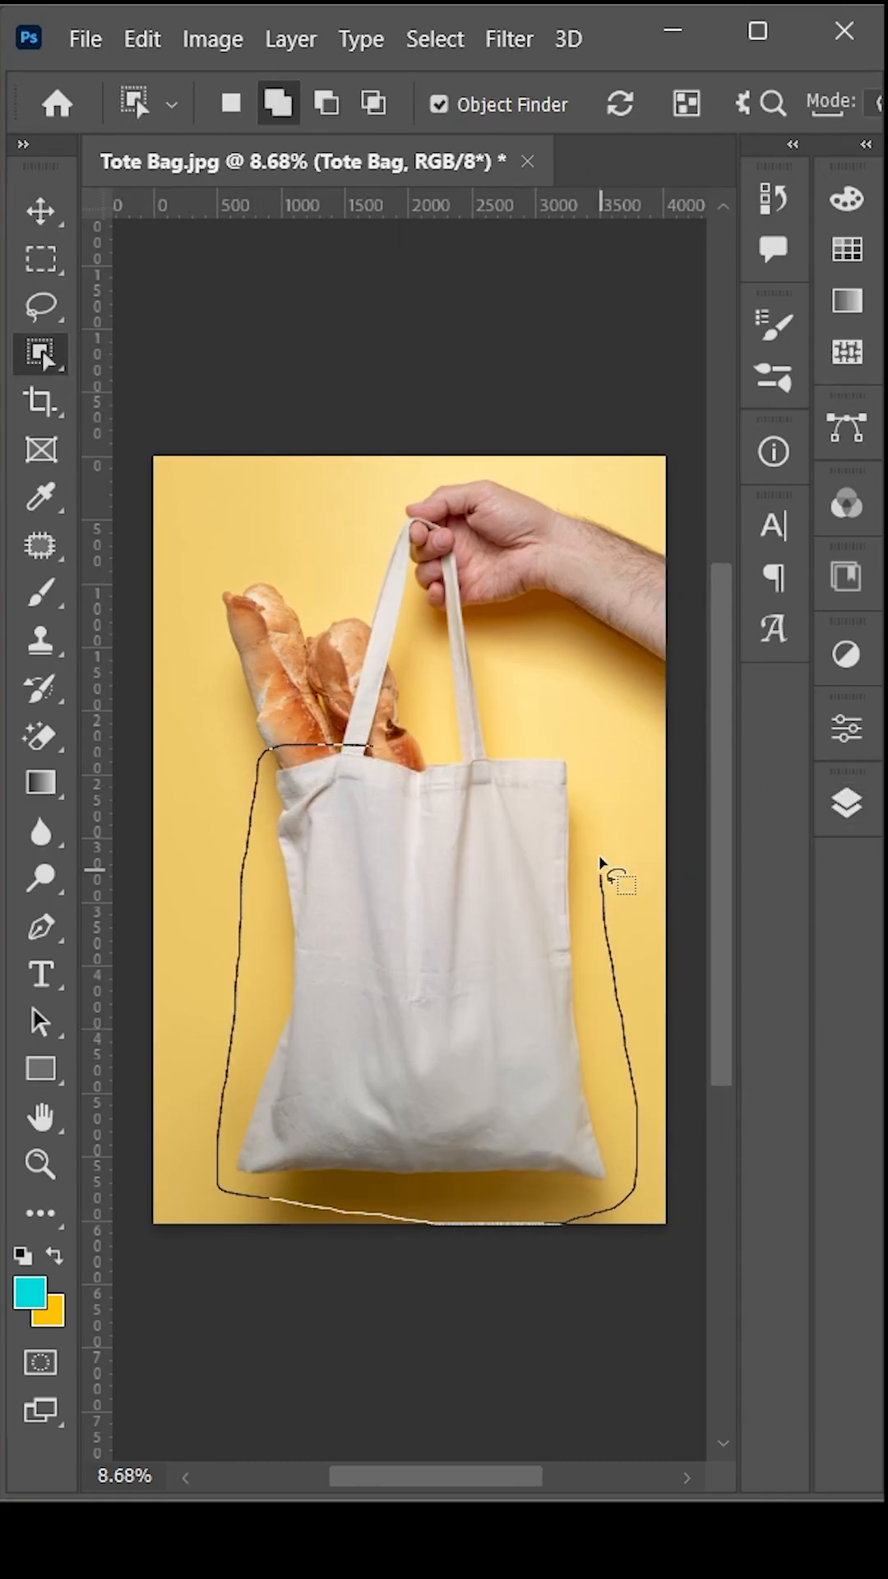
key(ctrl+j)
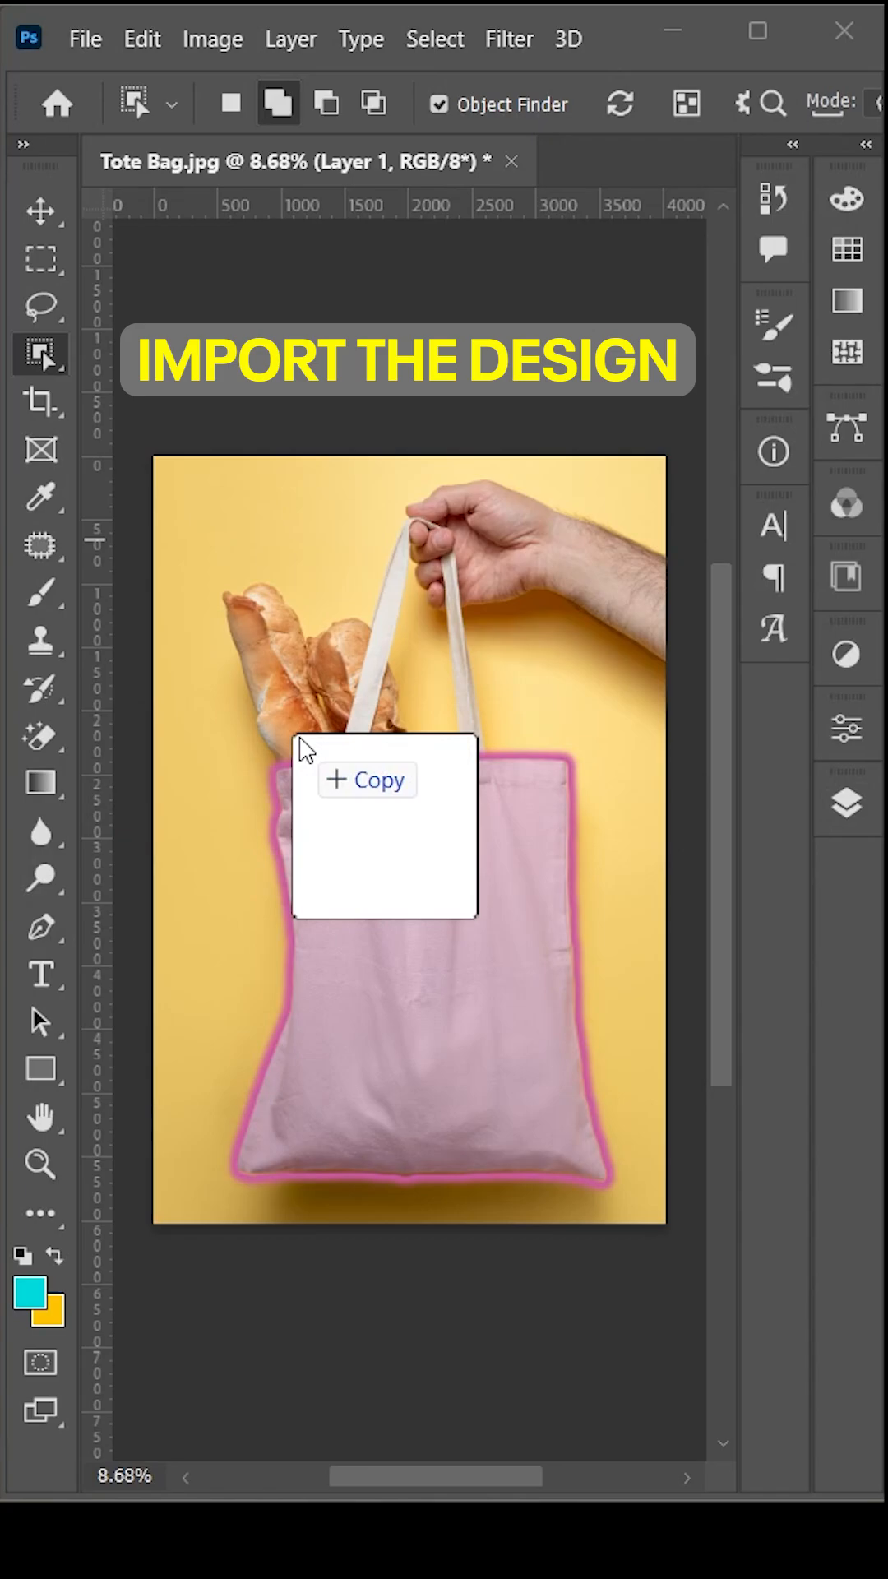
Step: Place the watercolor leaf design and commit its size to cover the bag
click(366, 779)
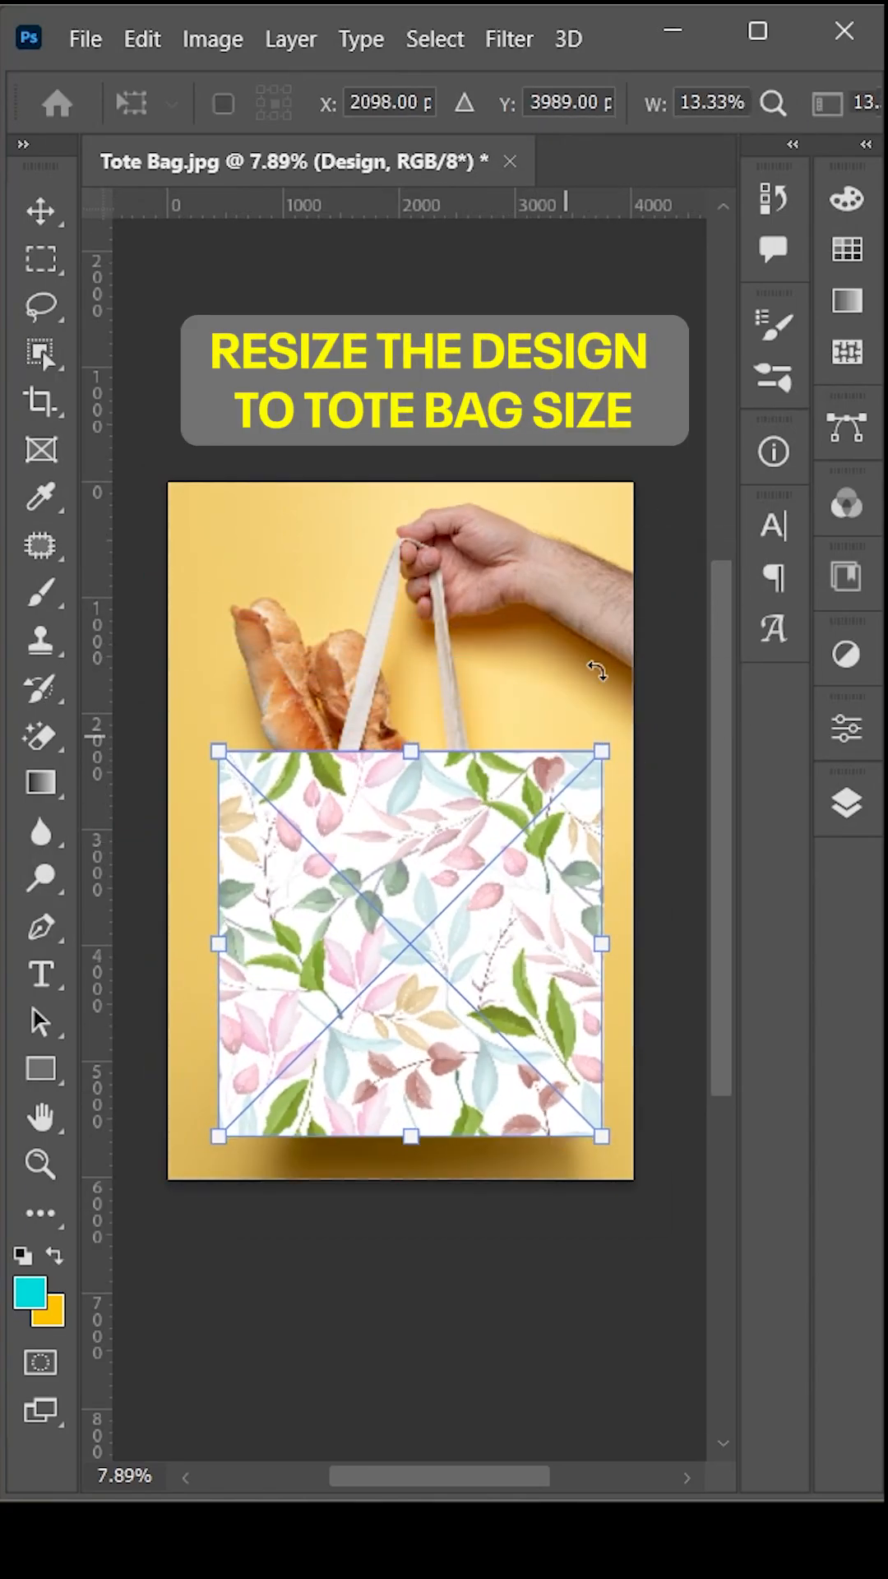
click(847, 802)
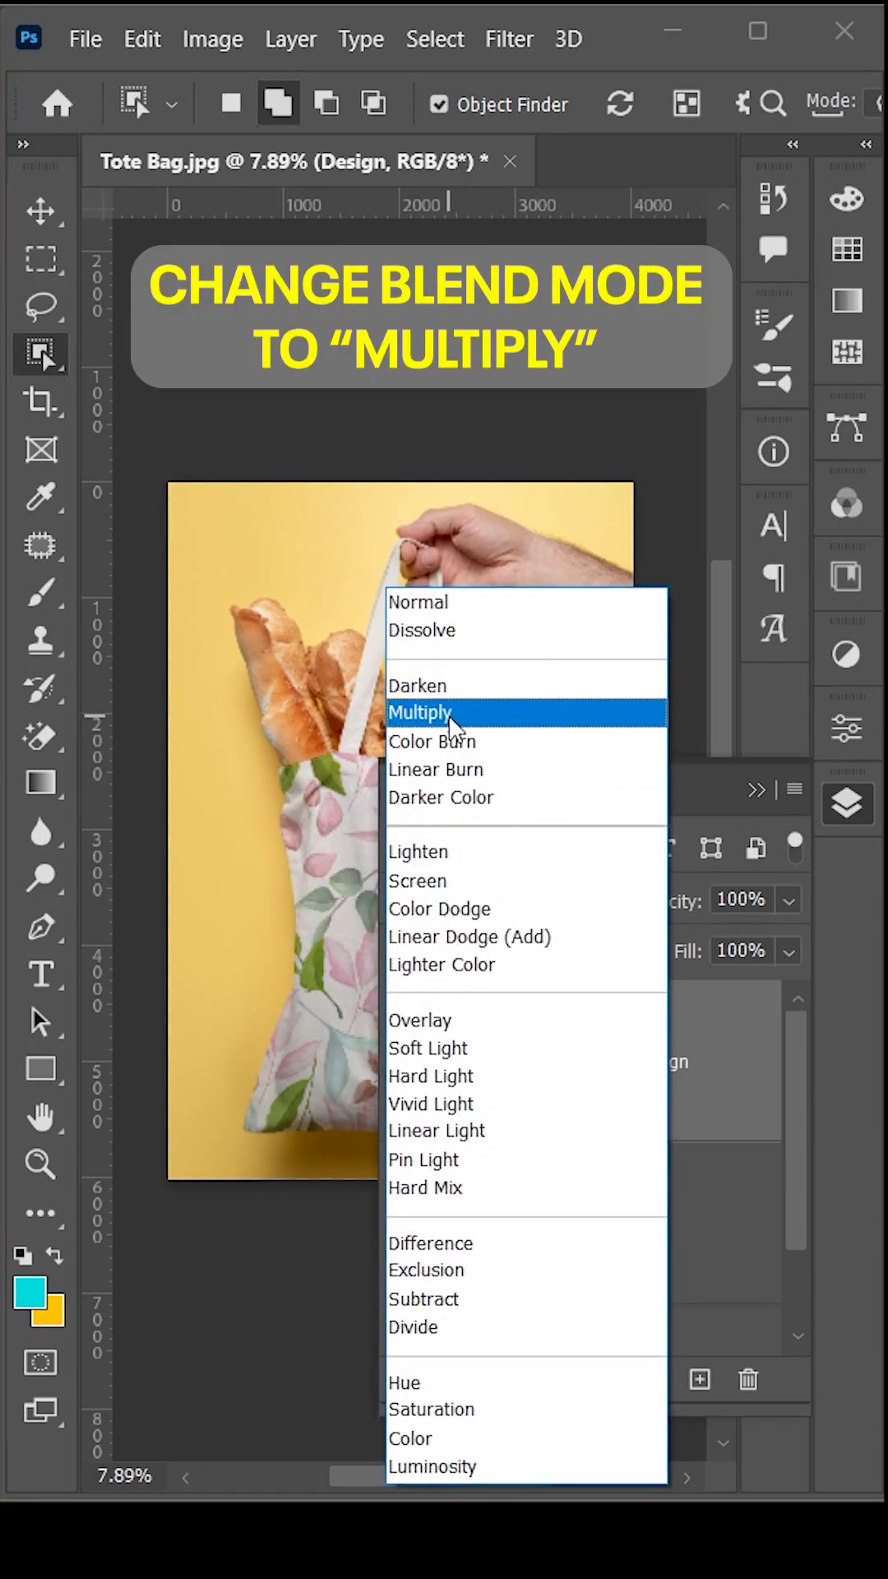
Step: Set the clipped leaf pattern's blend mode to Multiply
click(419, 713)
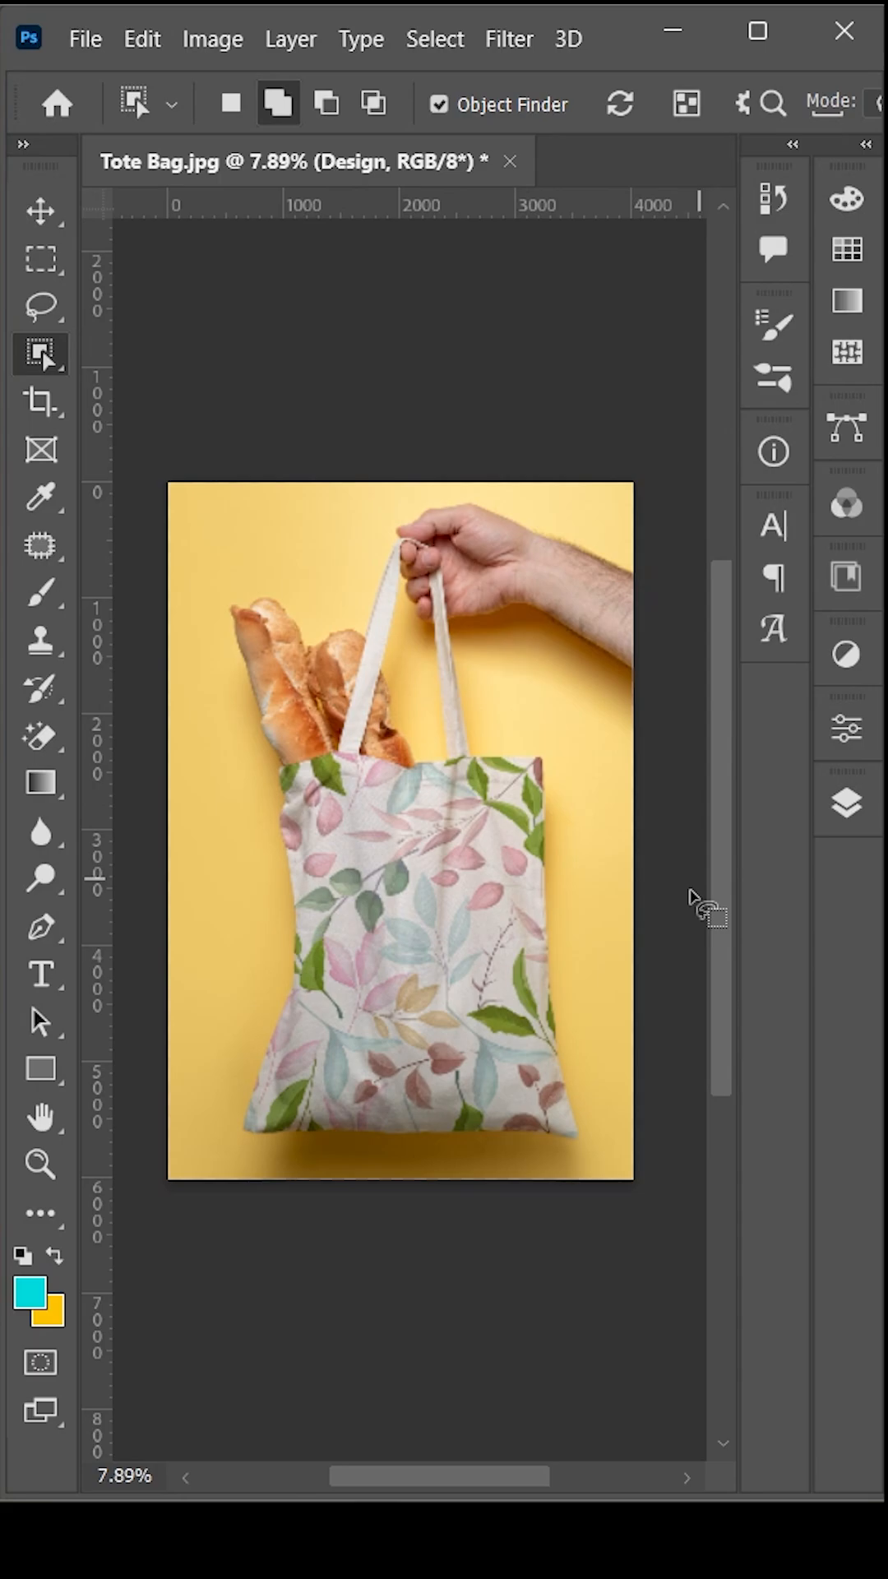
Step: In Blending Options, split the Underlying Layer white slider to 195/255
click(846, 802)
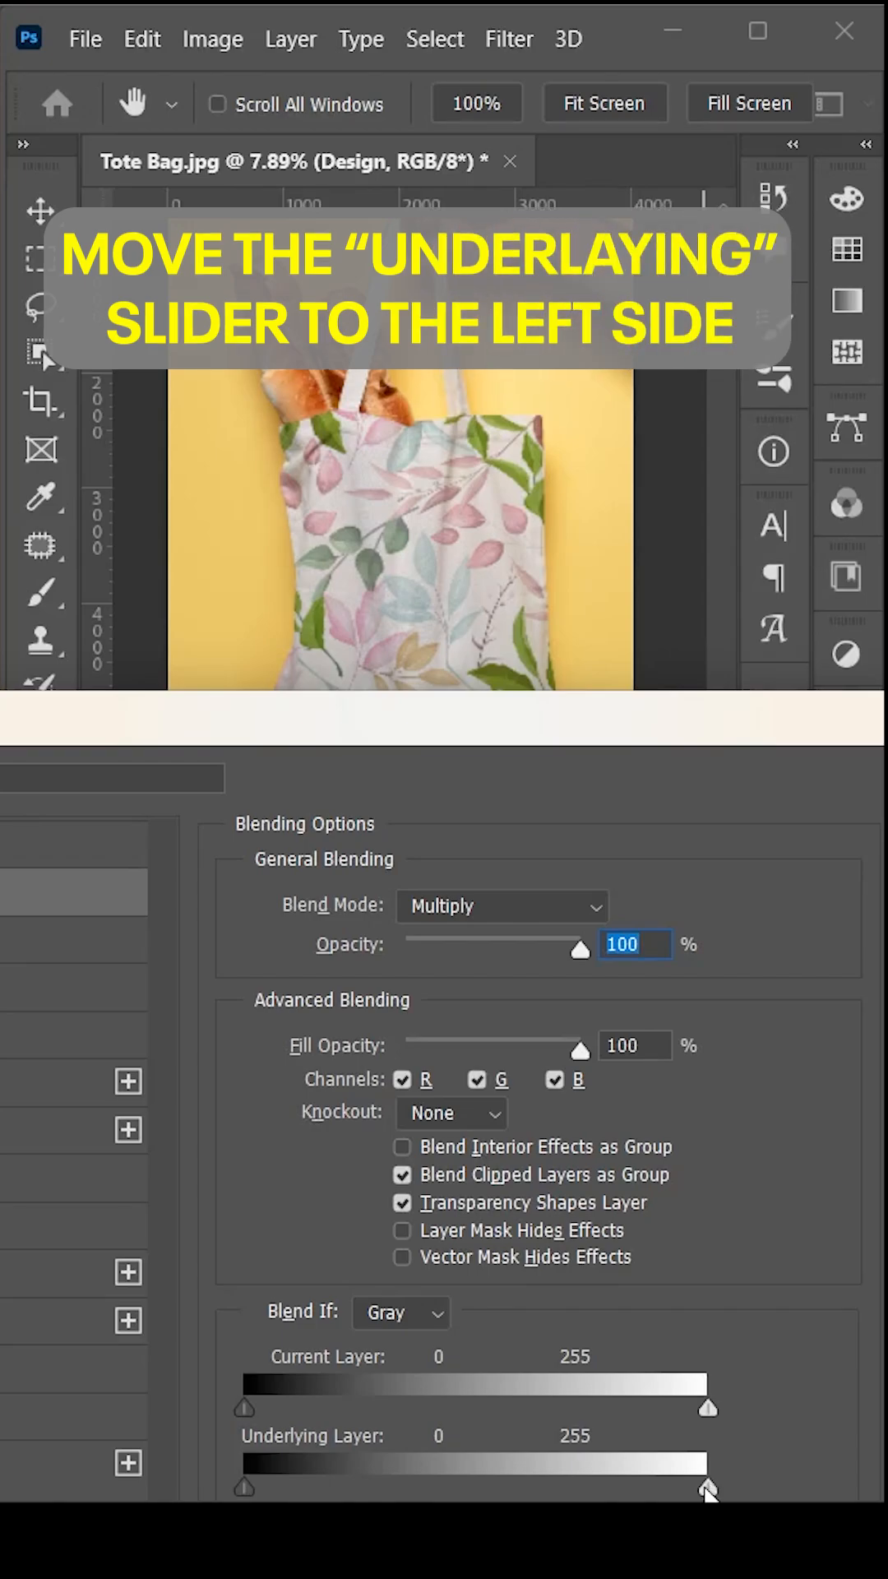
drag(706, 1488, 690, 1487)
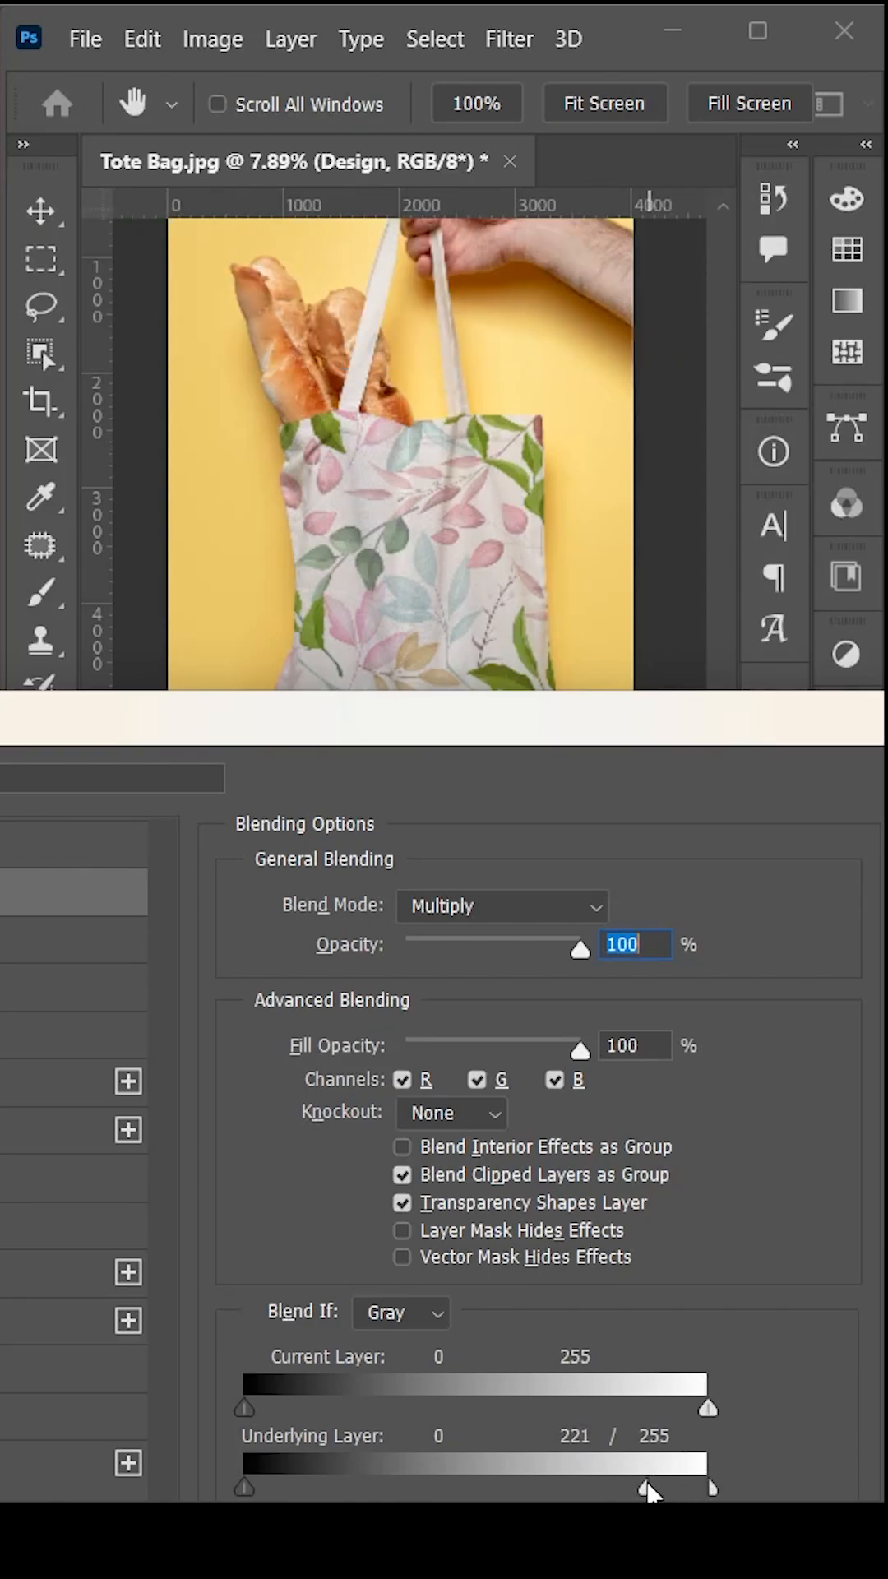
drag(649, 1488, 624, 1489)
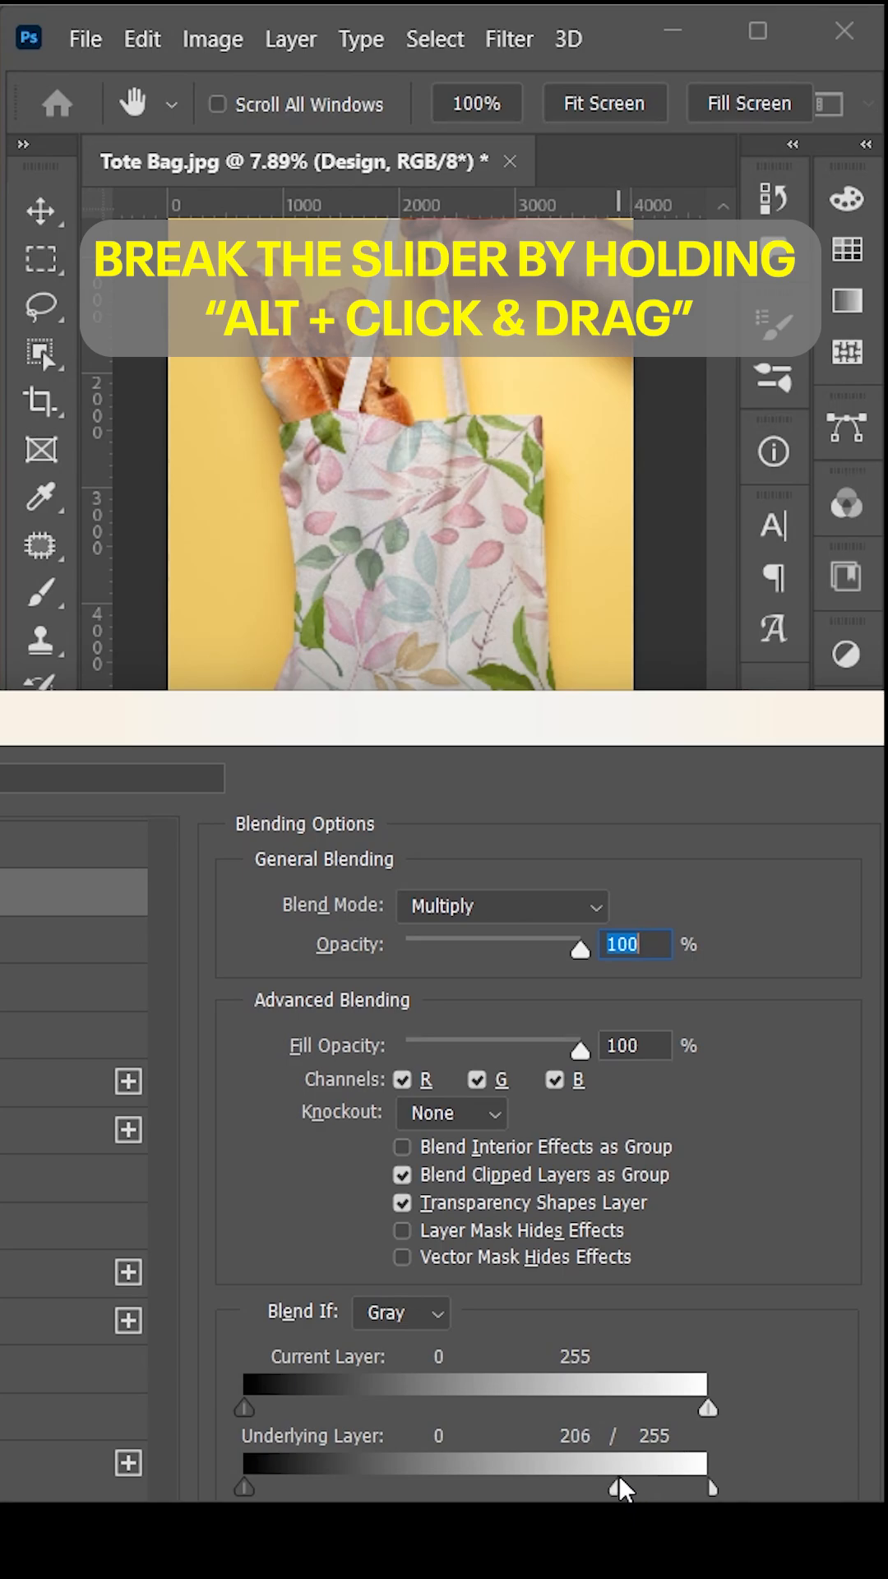
drag(622, 1485, 601, 1485)
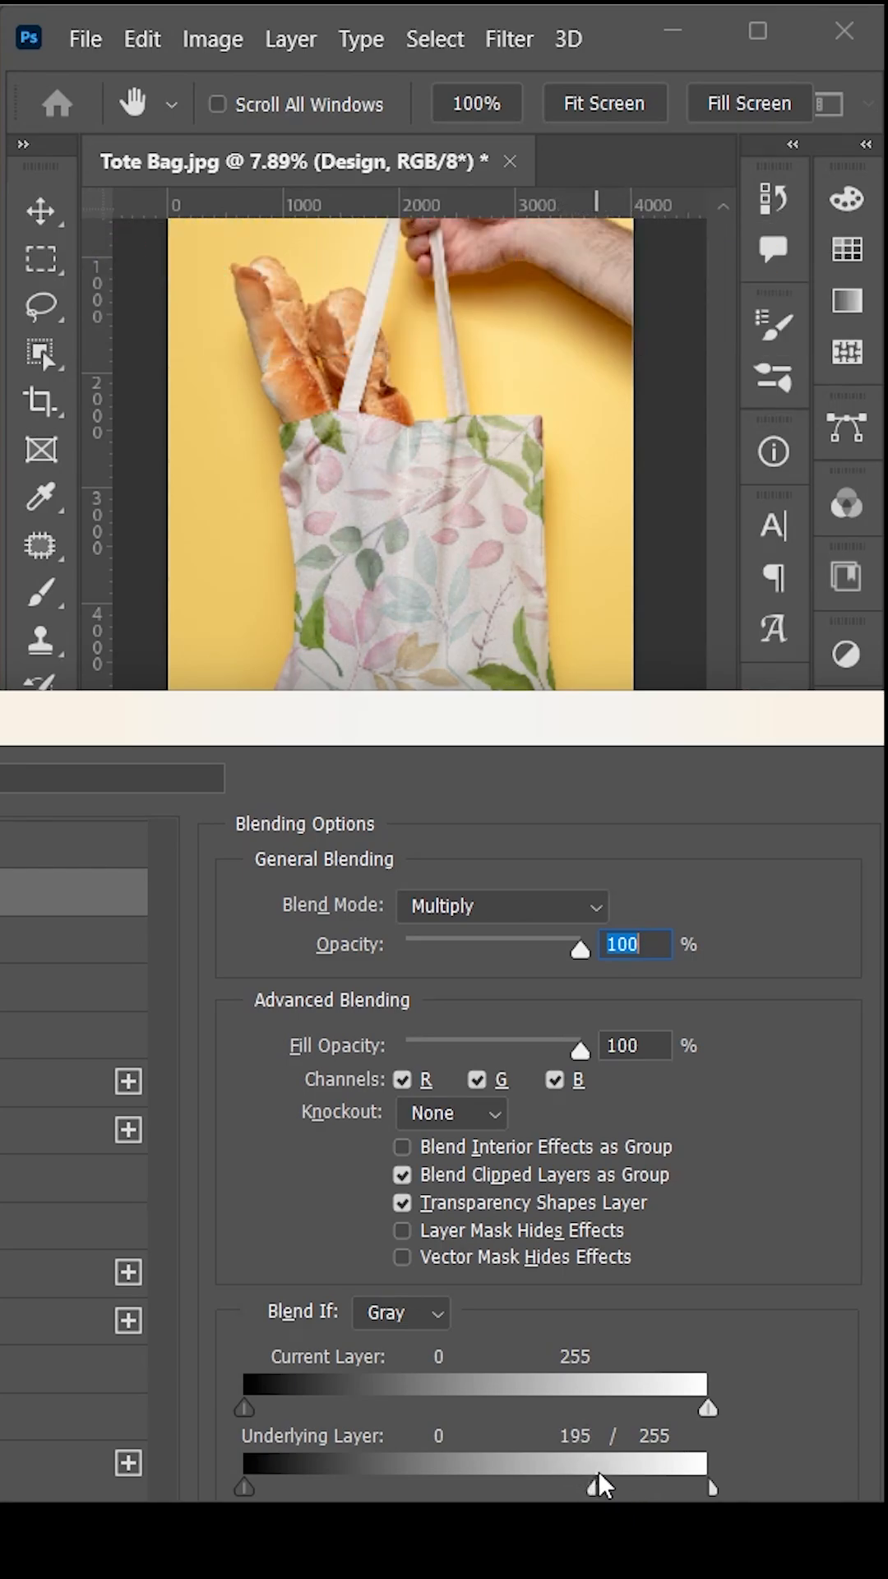